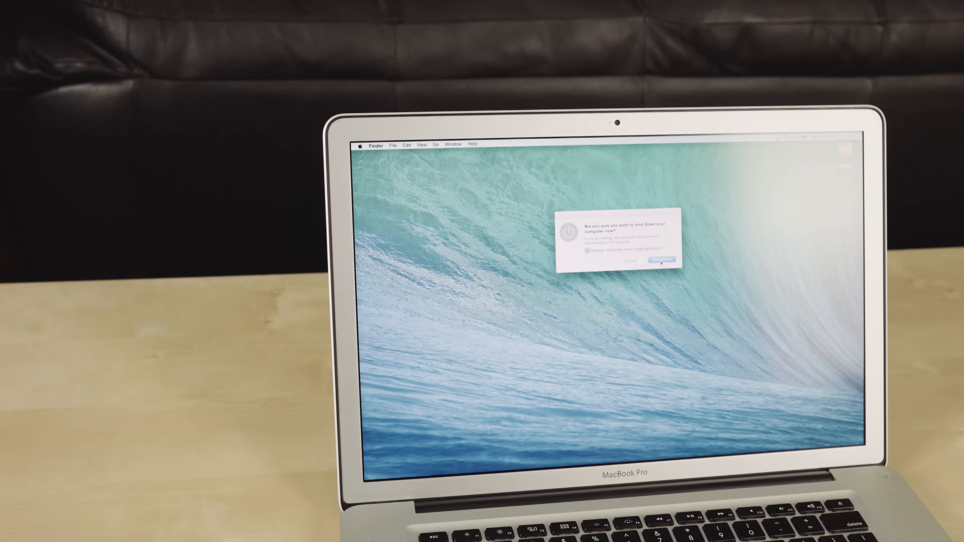
Step: Select Disk Utility from the OS X Utilities list
{"action": "left_click", "coordinate": [662, 259]}
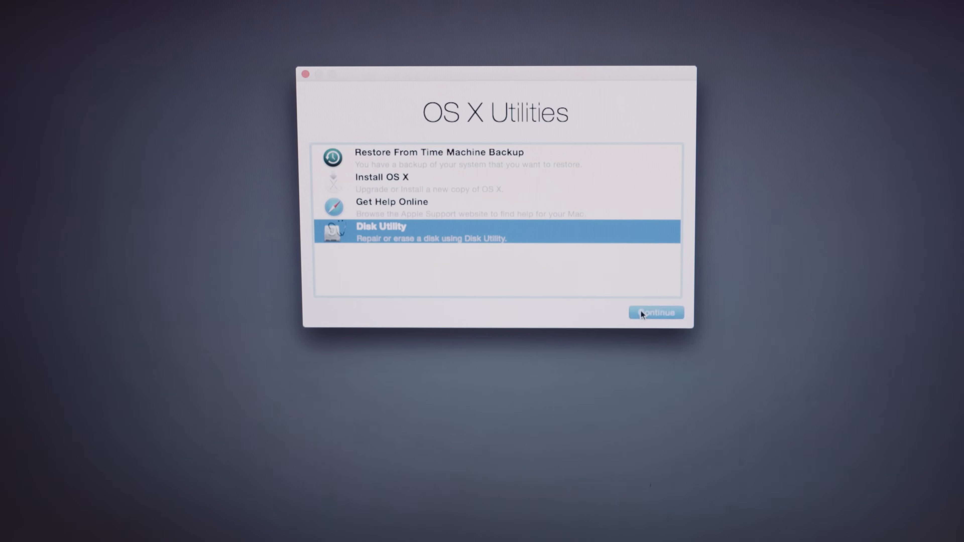
Step: Erase the first 250 GB Samsung SSD as a volume named SSD1
{"action": "left_click", "coordinate": [655, 313]}
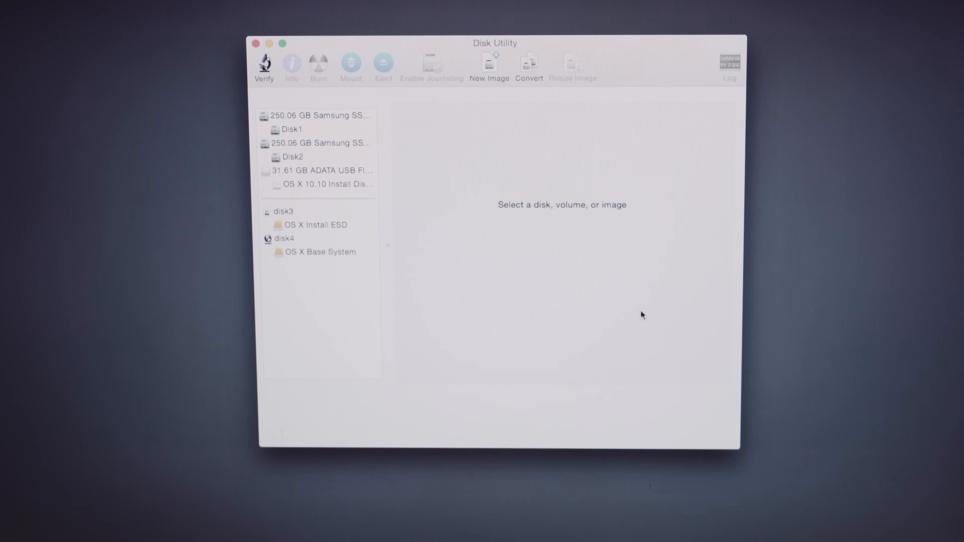
{"action": "left_click", "coordinate": [320, 115]}
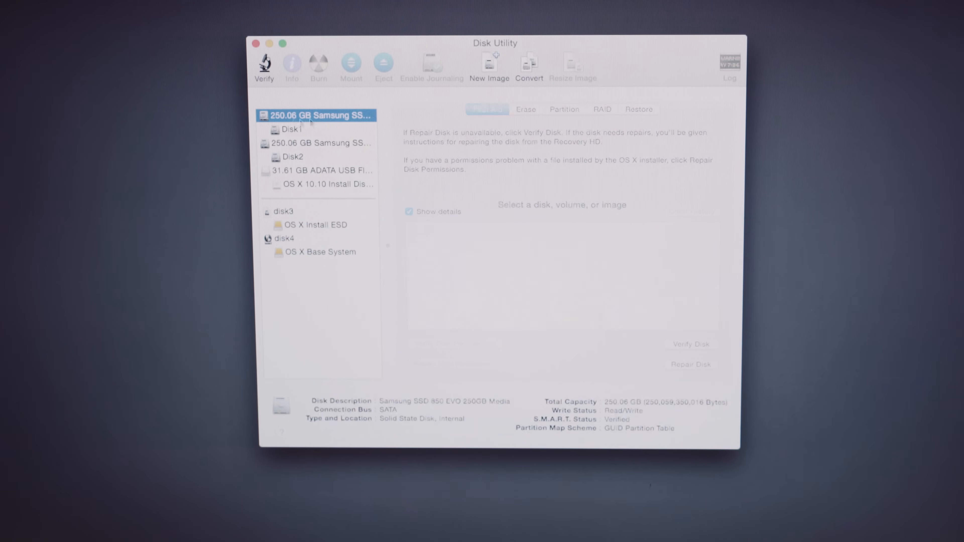
{"action": "left_click", "coordinate": [525, 109]}
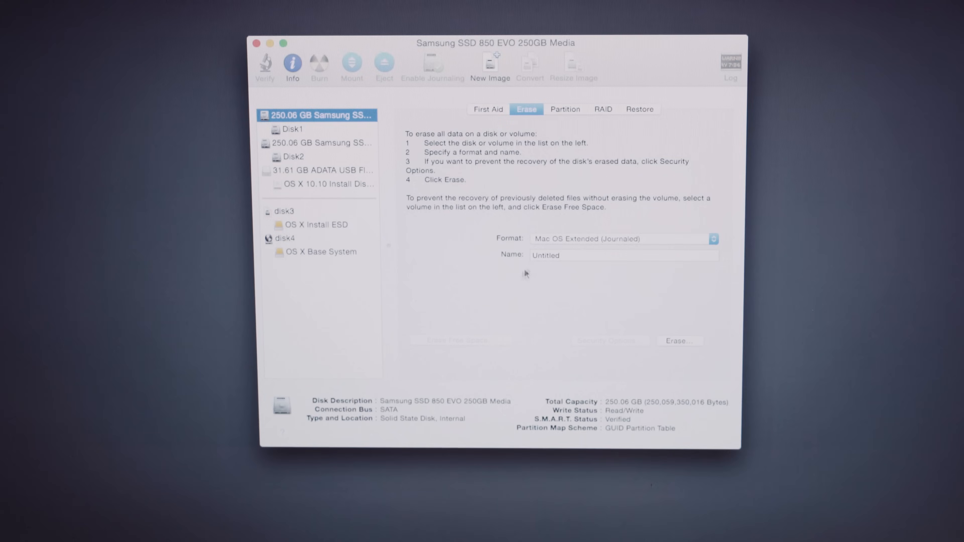
{"action": "type", "text": "SSD1"}
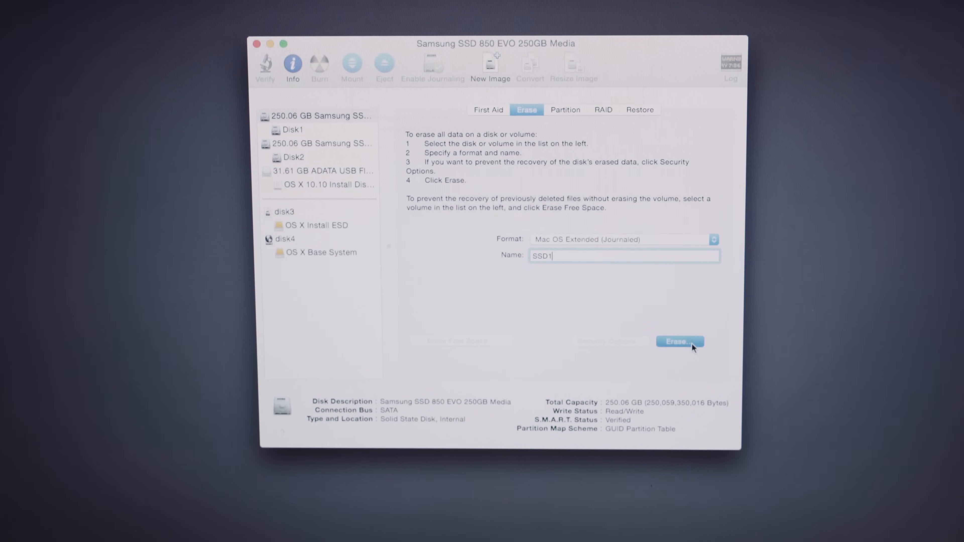
{"action": "left_click", "coordinate": [680, 342]}
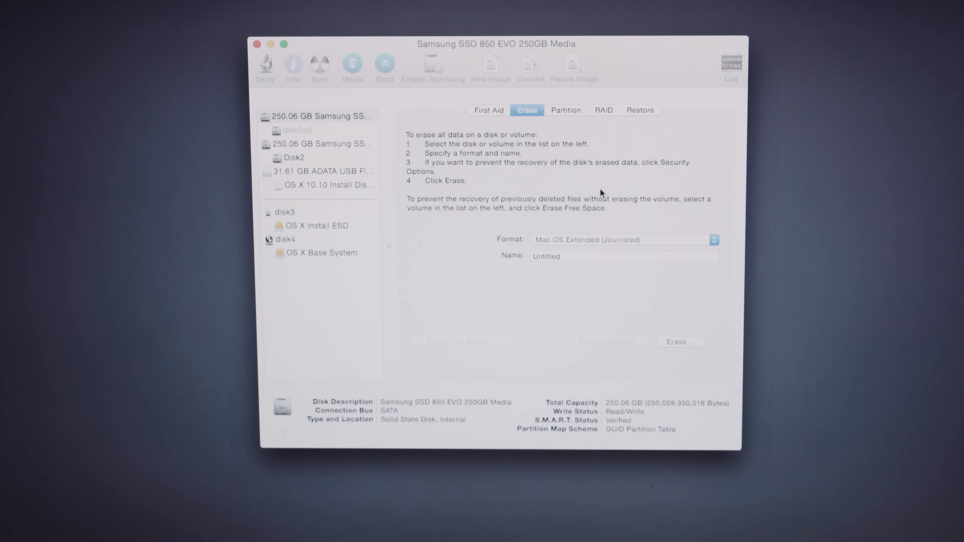
Step: Erase the second 250 GB Samsung SSD as a volume named SSD2
{"action": "left_click", "coordinate": [318, 143]}
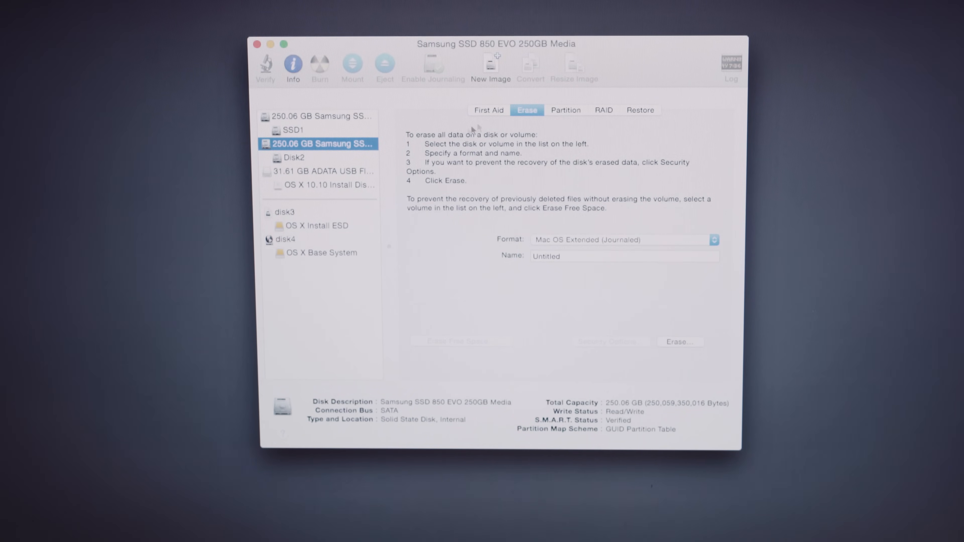
{"action": "left_click", "coordinate": [553, 256]}
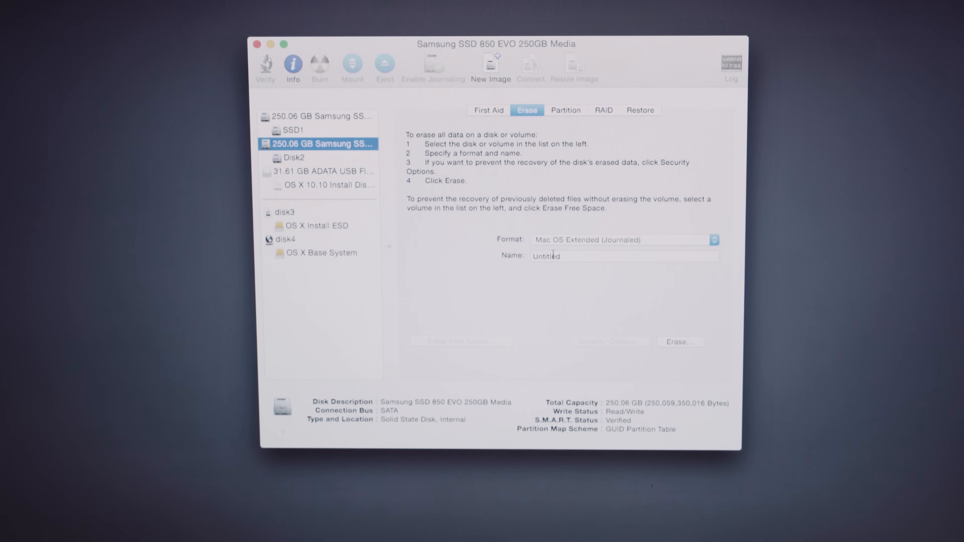
{"action": "type", "text": "SSD"}
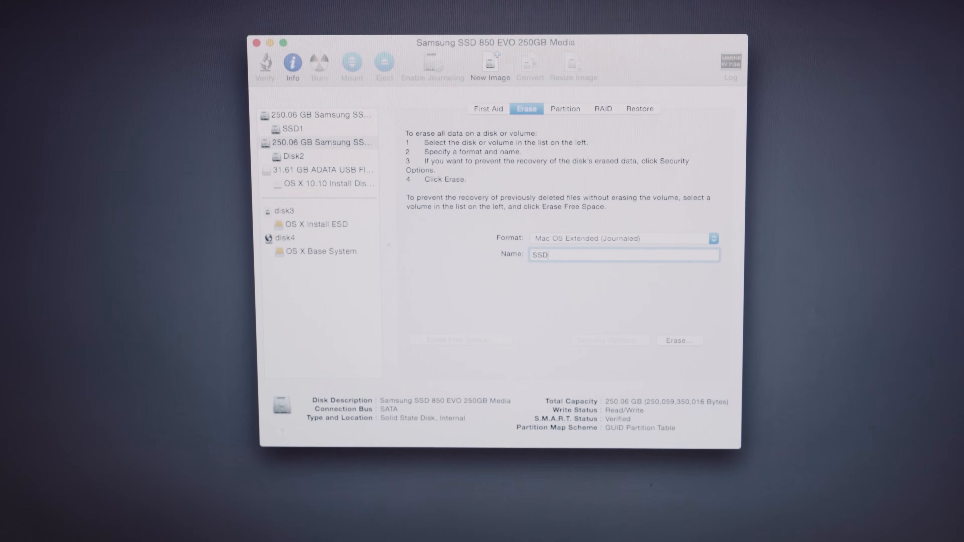
{"action": "left_click", "coordinate": [592, 112]}
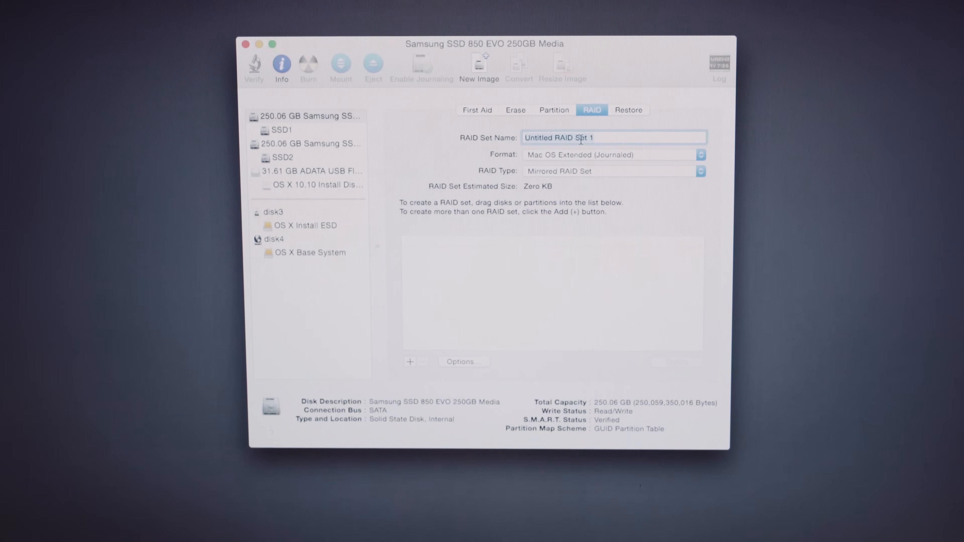
Step: Create a striped RAID set named SSD RAID from both SSDs, deleting SSD1 and SSD2
{"action": "type", "text": "SSD RAI"}
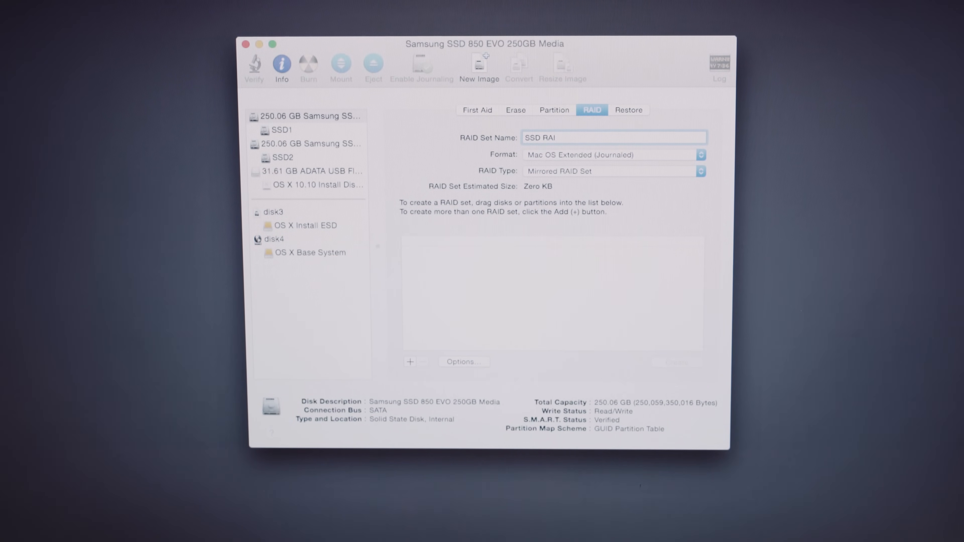
{"action": "type", "text": "D"}
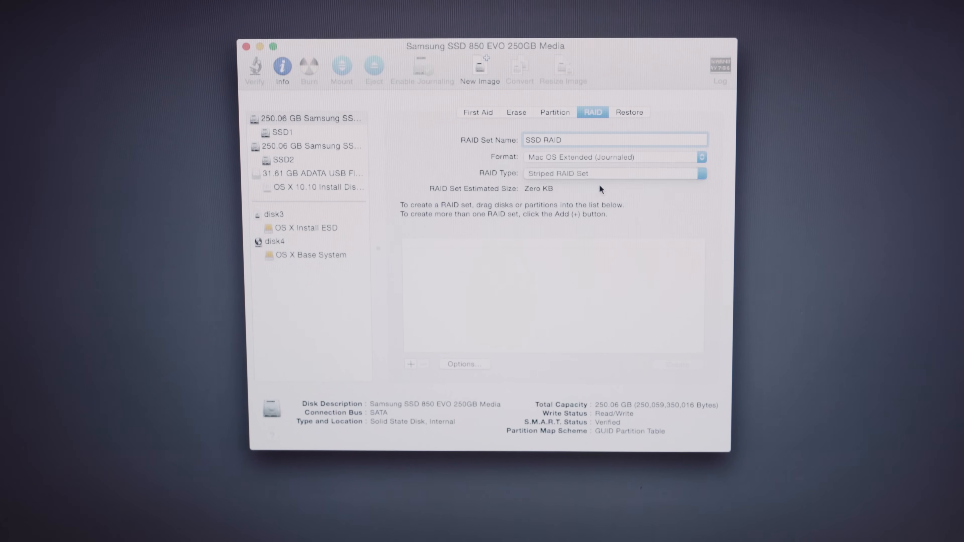
{"action": "left_click", "coordinate": [307, 118]}
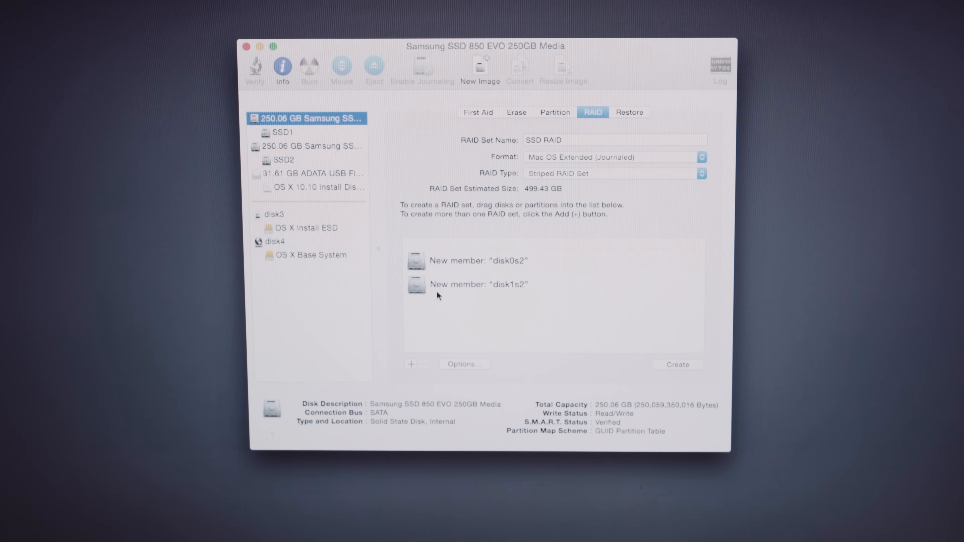
{"action": "left_click", "coordinate": [677, 365]}
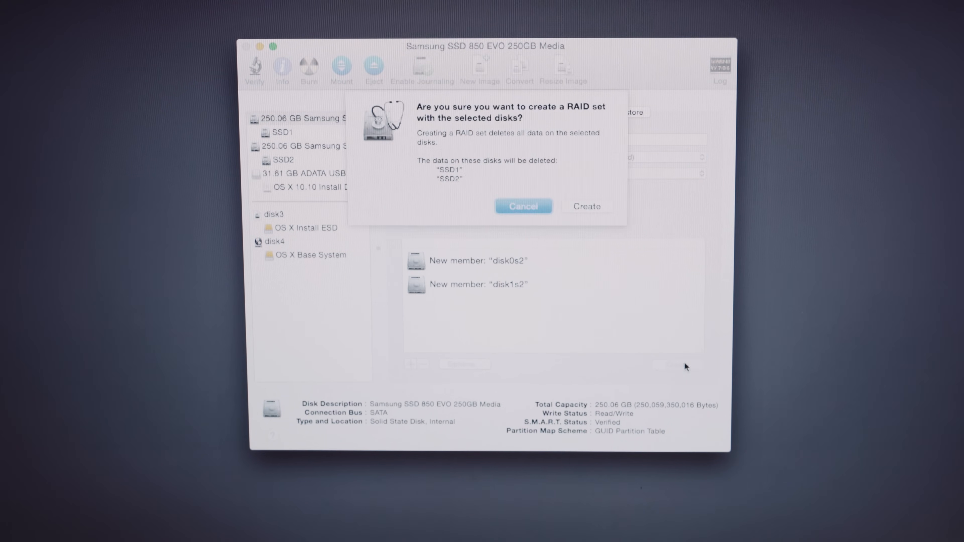
{"action": "left_click", "coordinate": [586, 206]}
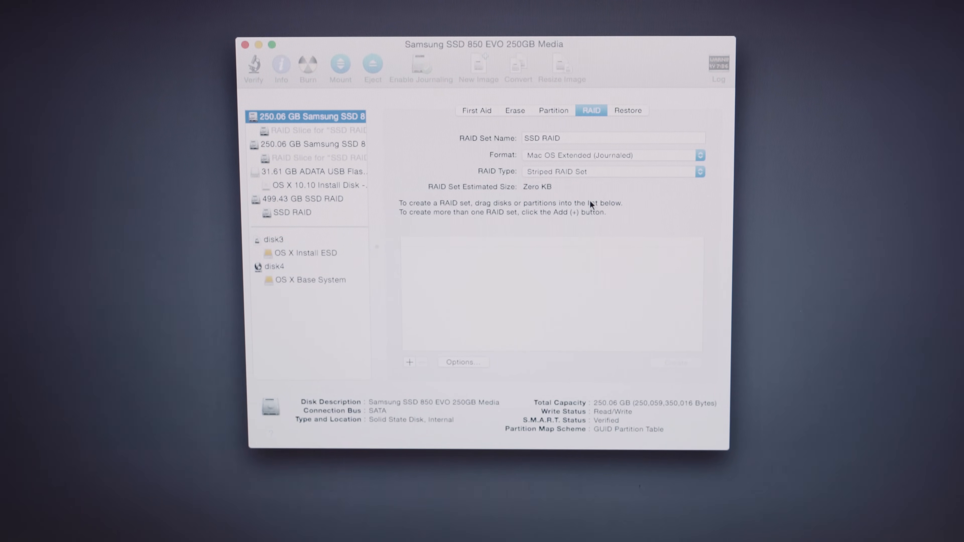
Step: Confirm the 499.43 GB SSD RAID set is online and its volume mounted
{"action": "left_click", "coordinate": [306, 198]}
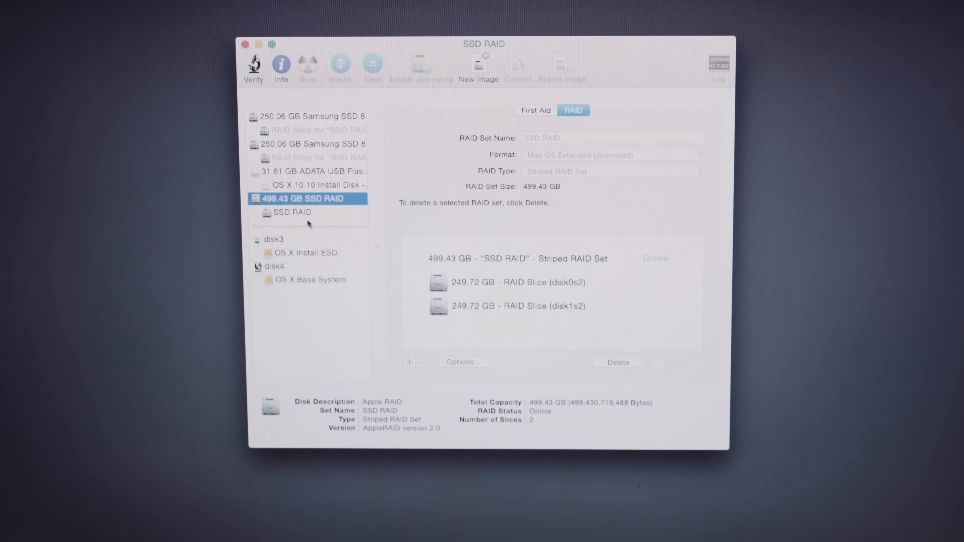
{"action": "left_click", "coordinate": [293, 212]}
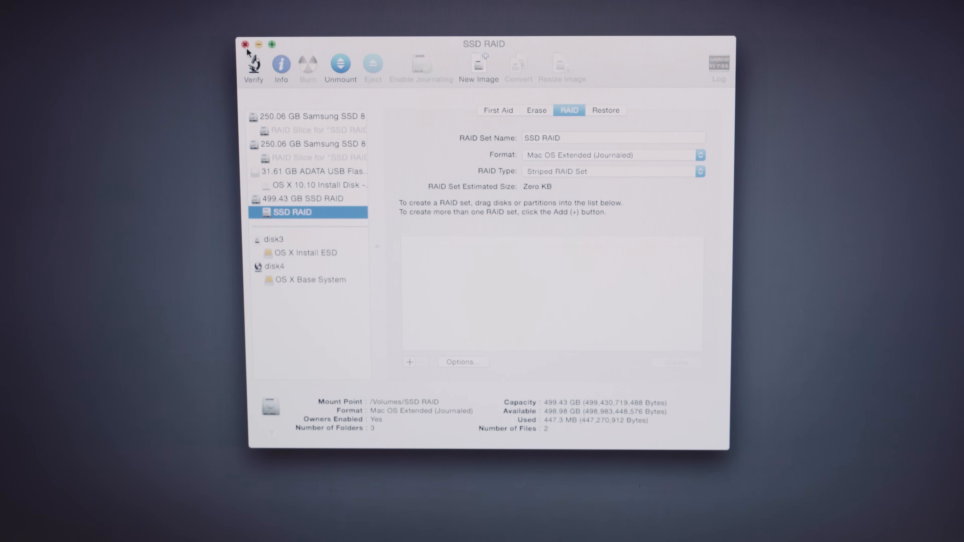
Step: Quit Disk Utility, choose Install OS X and agree to the license terms
{"action": "left_click", "coordinate": [249, 43]}
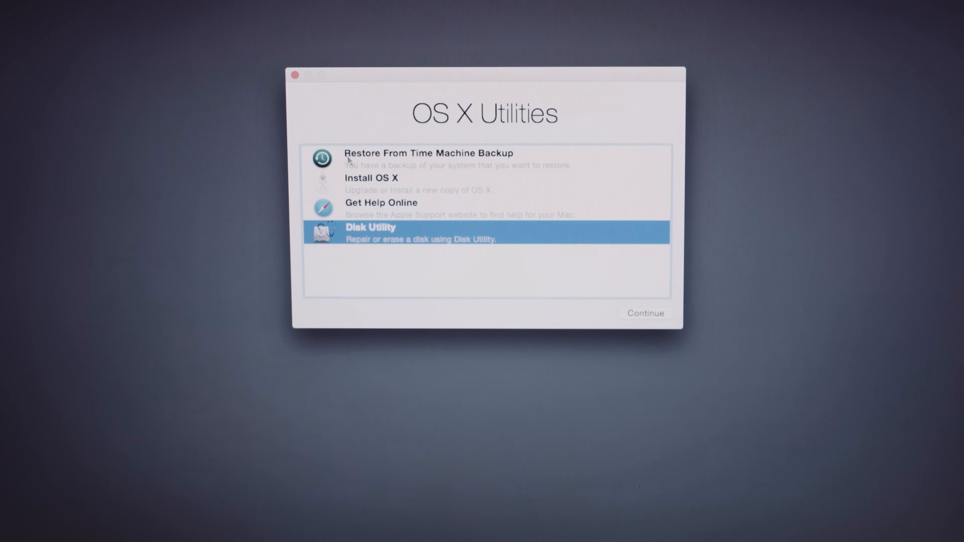
{"action": "left_click", "coordinate": [372, 183]}
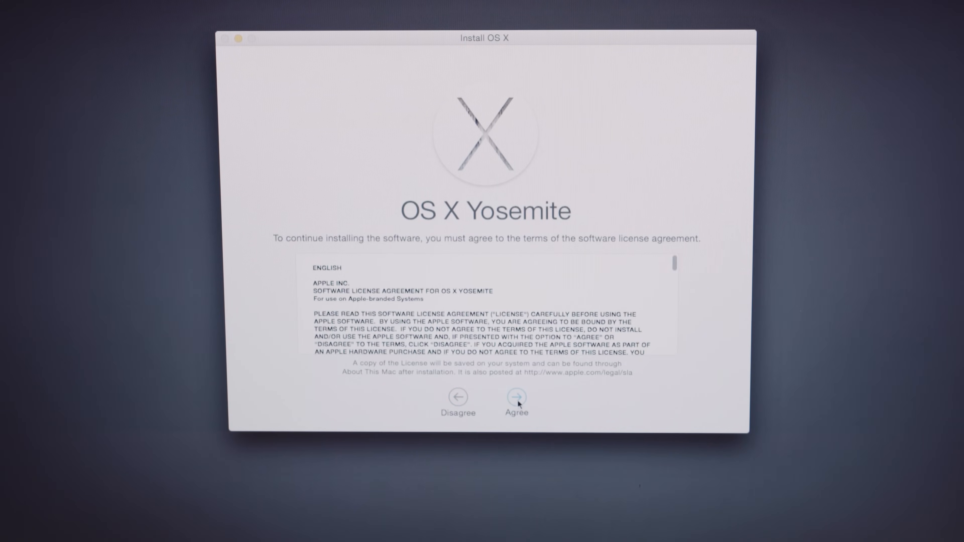
{"action": "left_click", "coordinate": [517, 397]}
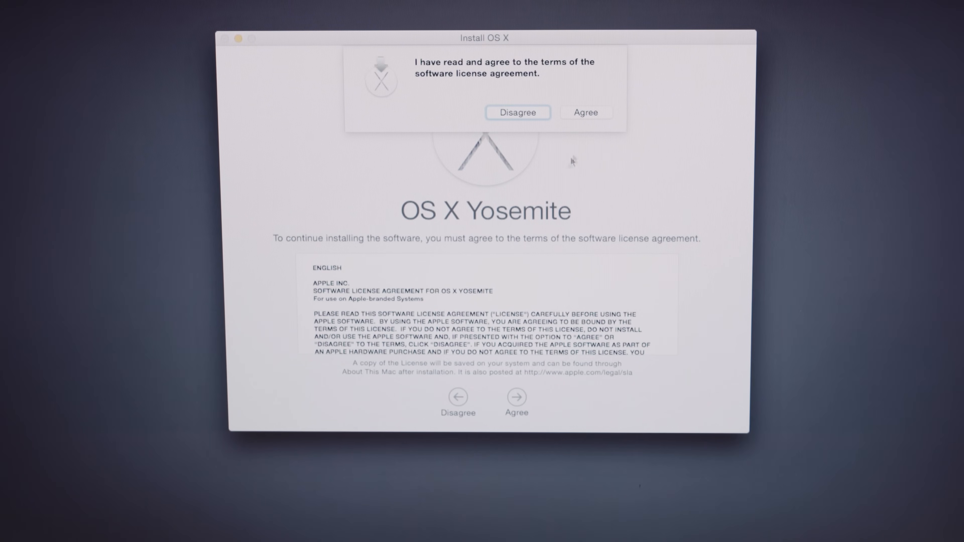
{"action": "left_click", "coordinate": [584, 111]}
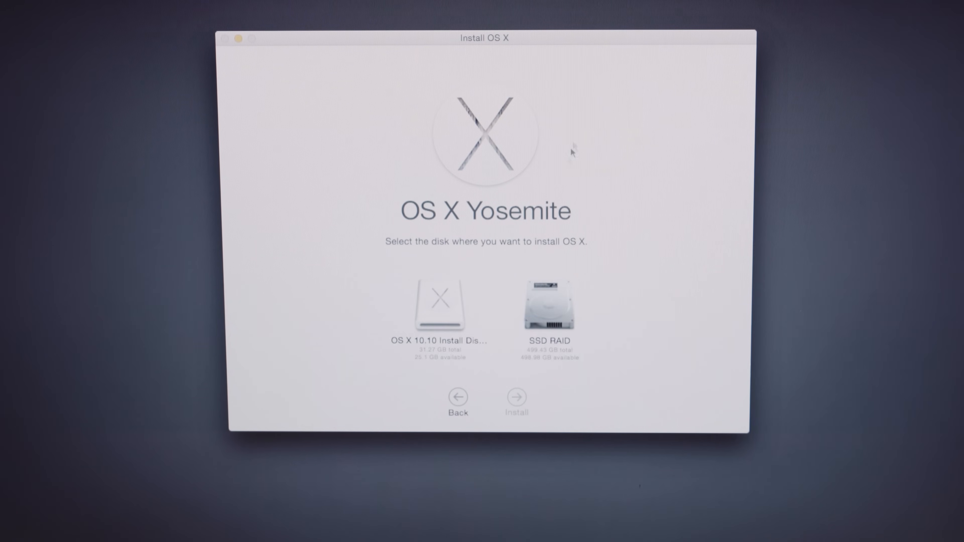
Step: Install OS X Yosemite onto SSD RAID, continuing past the unsupported-features and power warnings
{"action": "left_click", "coordinate": [546, 310]}
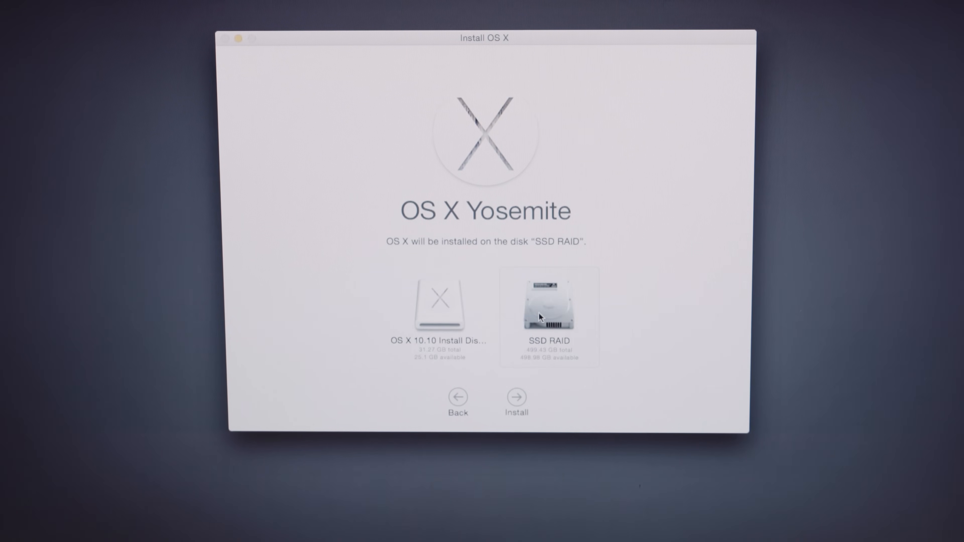
{"action": "left_click", "coordinate": [516, 397]}
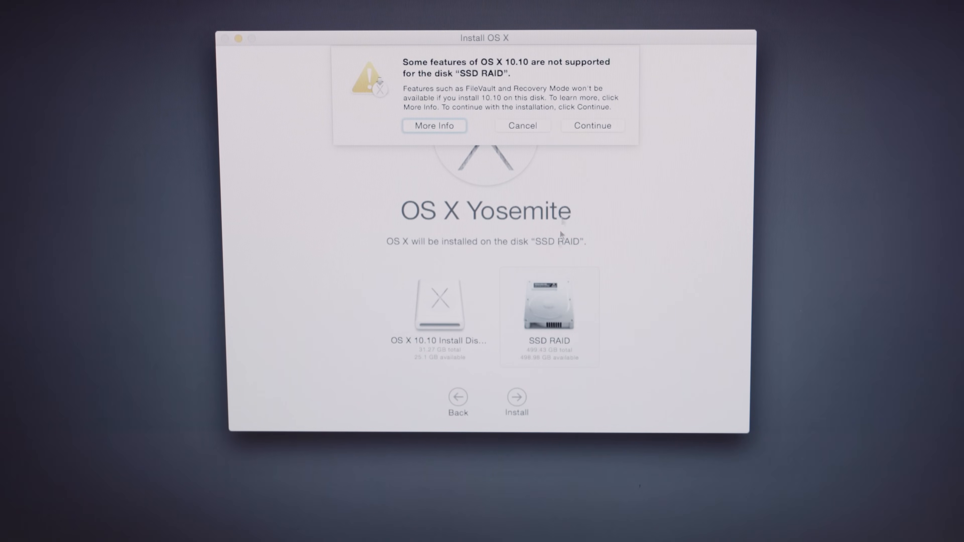
{"action": "left_click", "coordinate": [592, 126]}
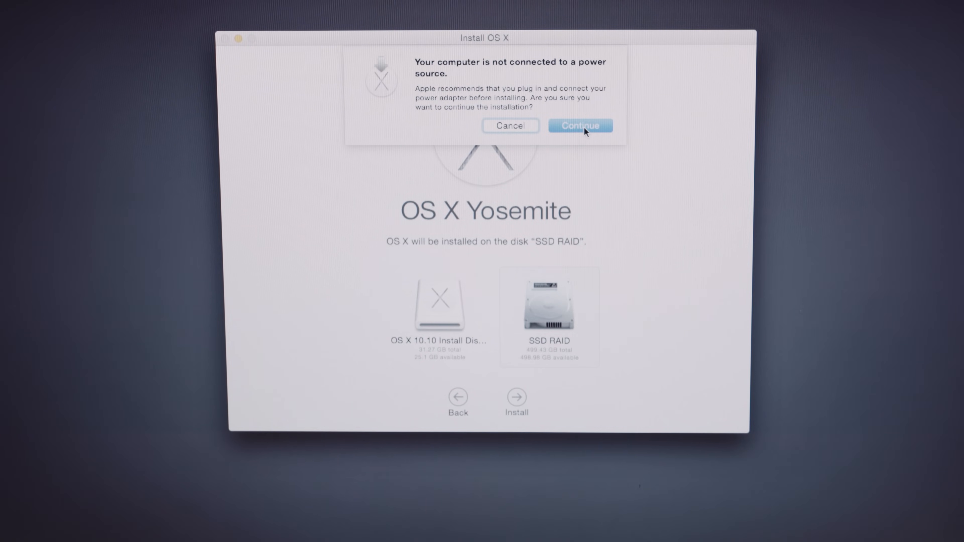
{"action": "left_click", "coordinate": [579, 126]}
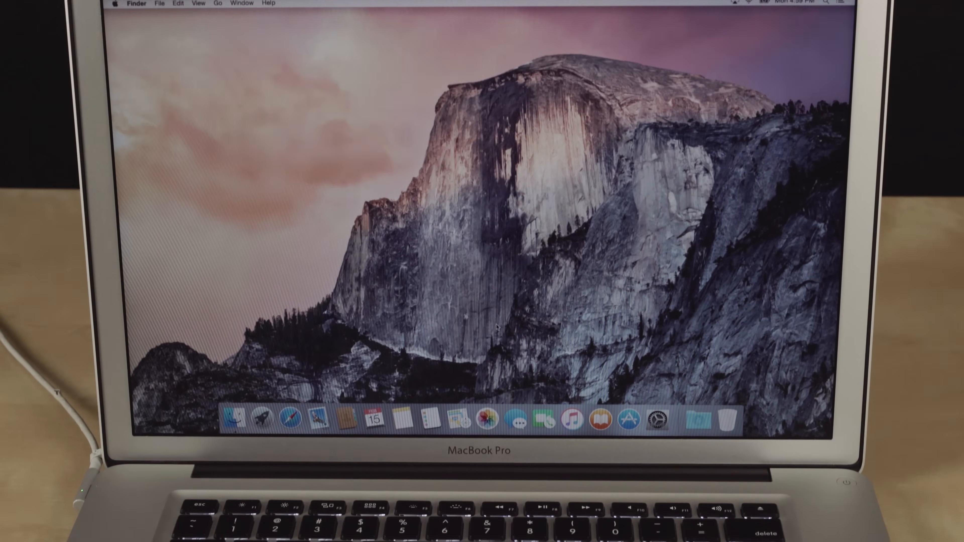
Step: In About This Mac, check SSD RAID shows 488.02 GB free of 499.43 GB, then return to Overview
{"action": "left_click", "coordinate": [36, 6]}
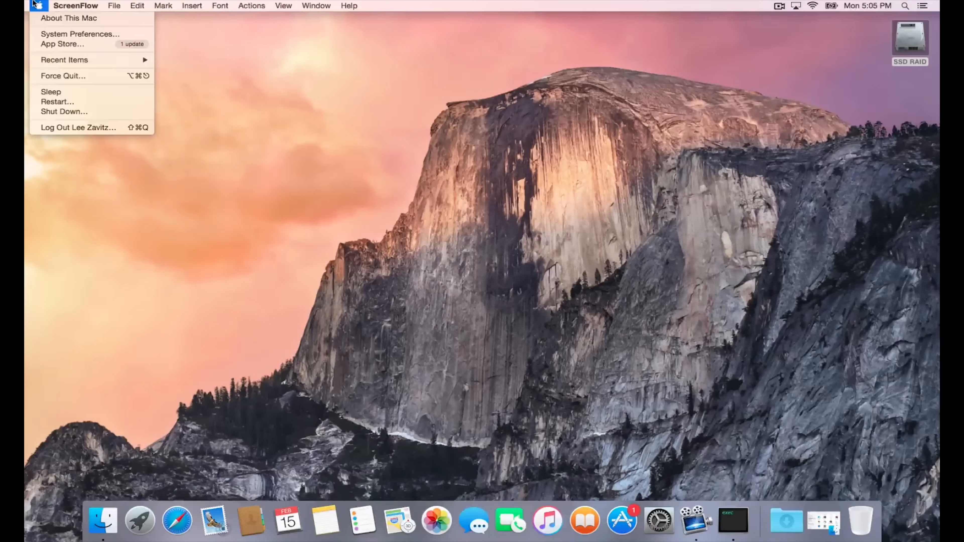
{"action": "left_click", "coordinate": [68, 18]}
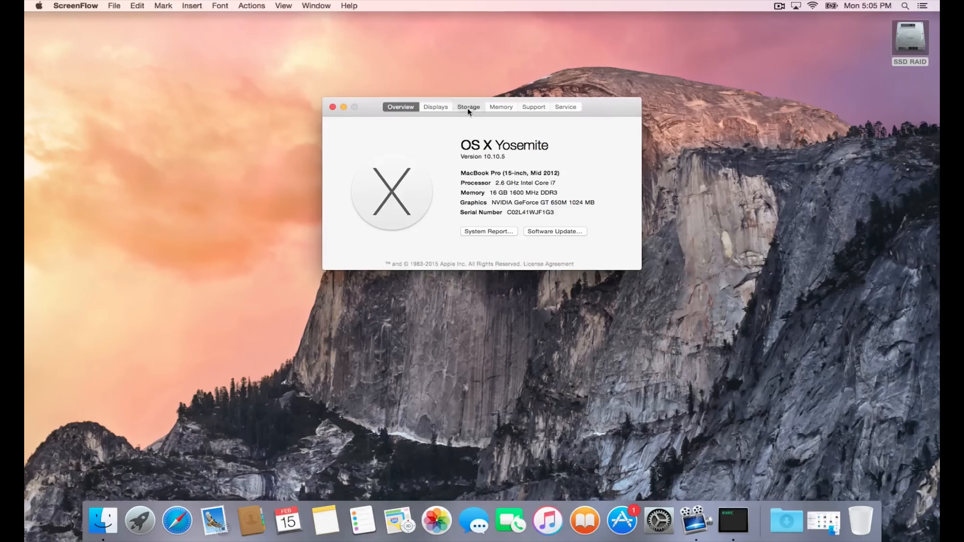
{"action": "left_click", "coordinate": [467, 106]}
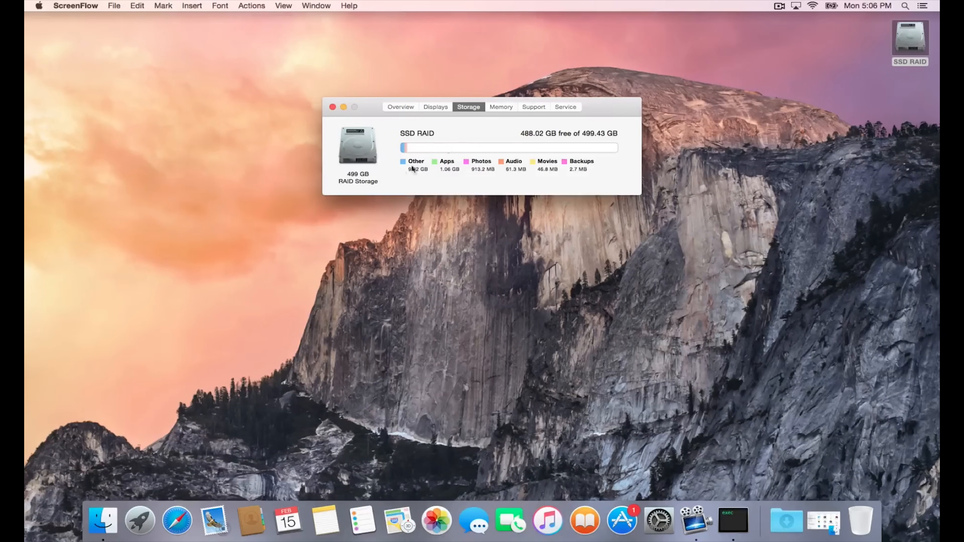
{"action": "mouse_move", "coordinate": [396, 107]}
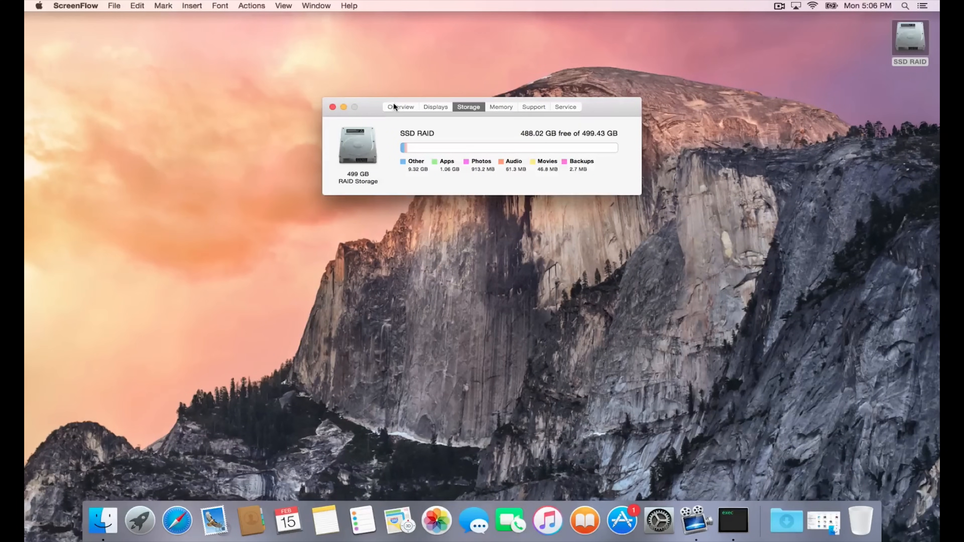
{"action": "left_click", "coordinate": [400, 106]}
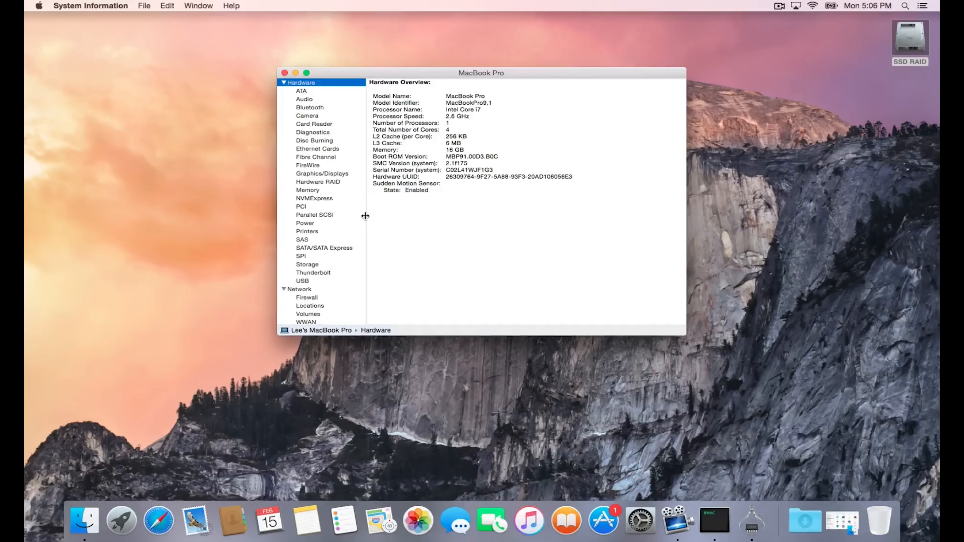
{"action": "mouse_move", "coordinate": [336, 248]}
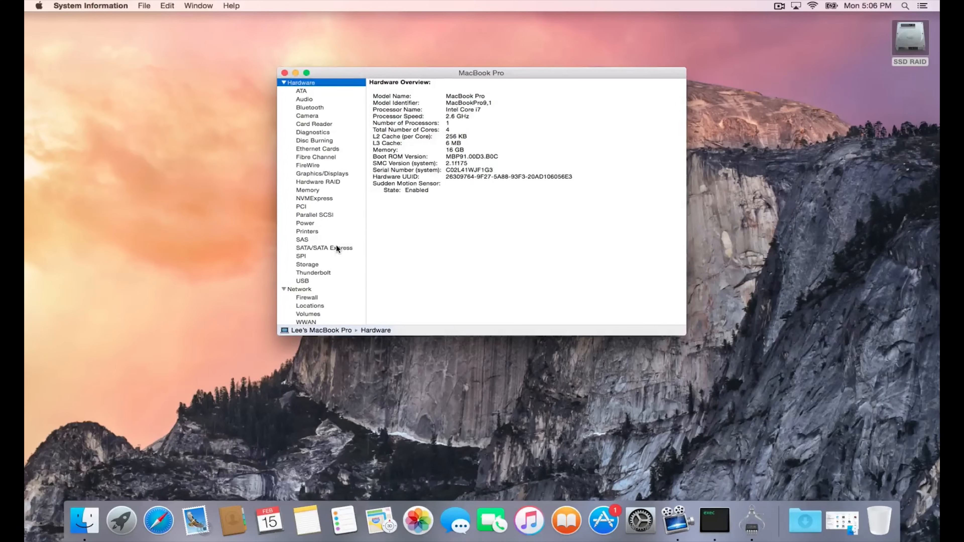
Step: Confirm both Samsung SSD 850 EVO 250GB drives under SATA/SATA Express in System Information
{"action": "left_click", "coordinate": [325, 248]}
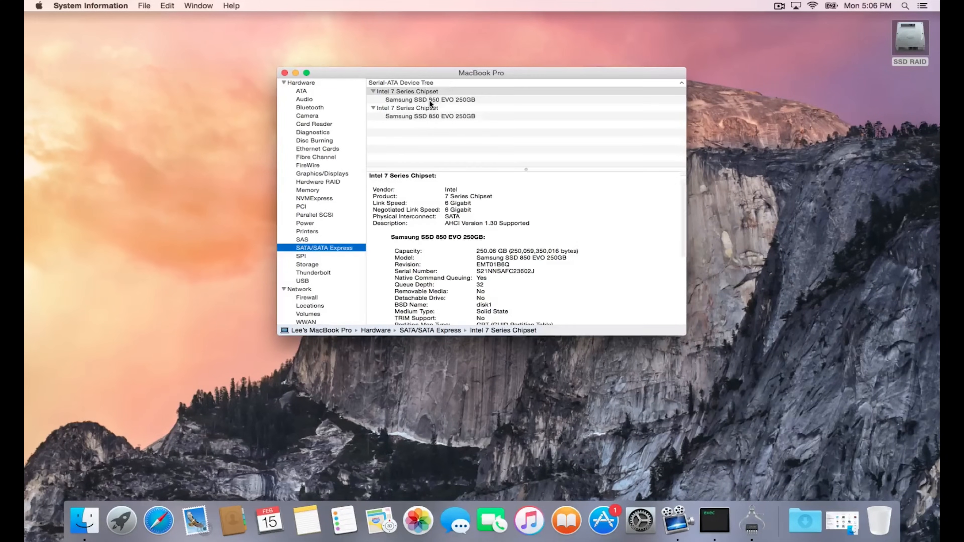
{"action": "left_click", "coordinate": [430, 99]}
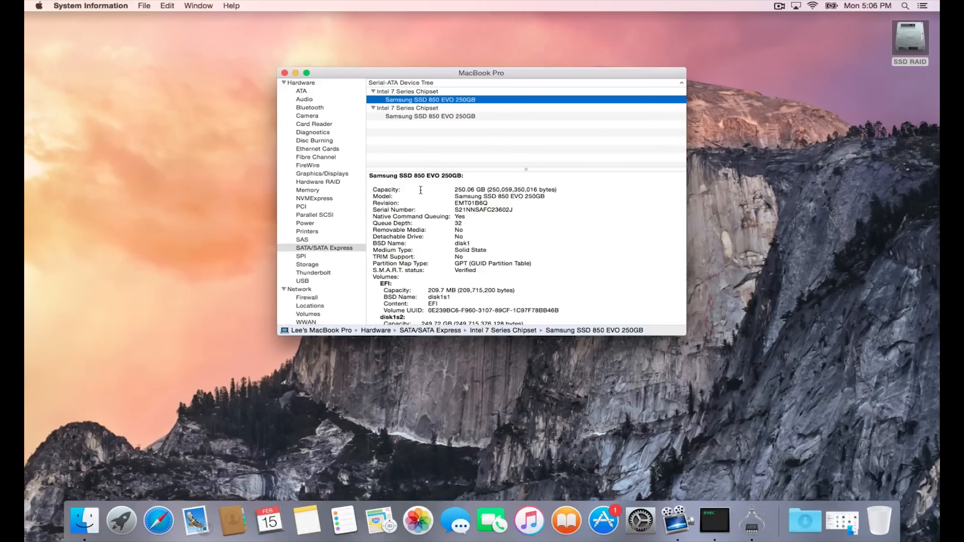
{"action": "scroll", "scroll_direction": "down", "scroll_amount": 3}
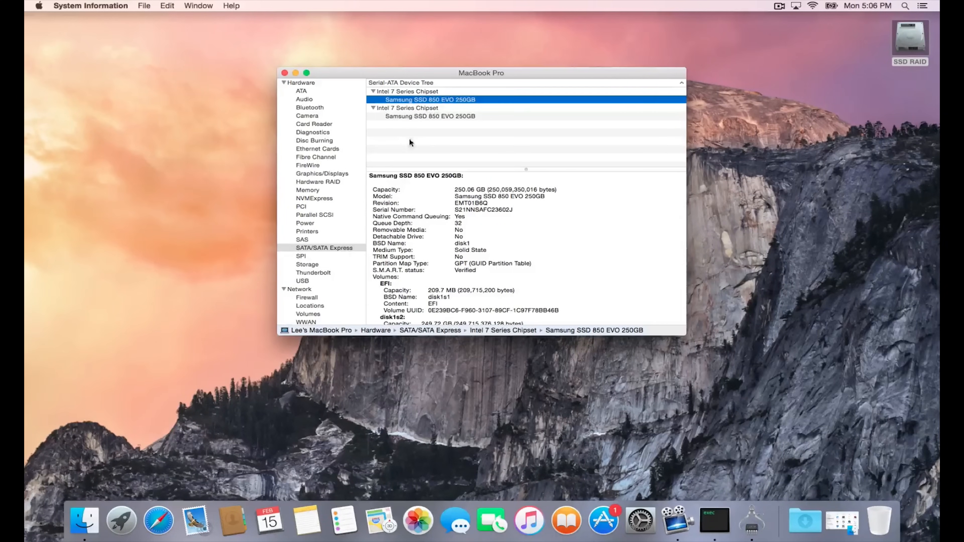
{"action": "left_click", "coordinate": [429, 116]}
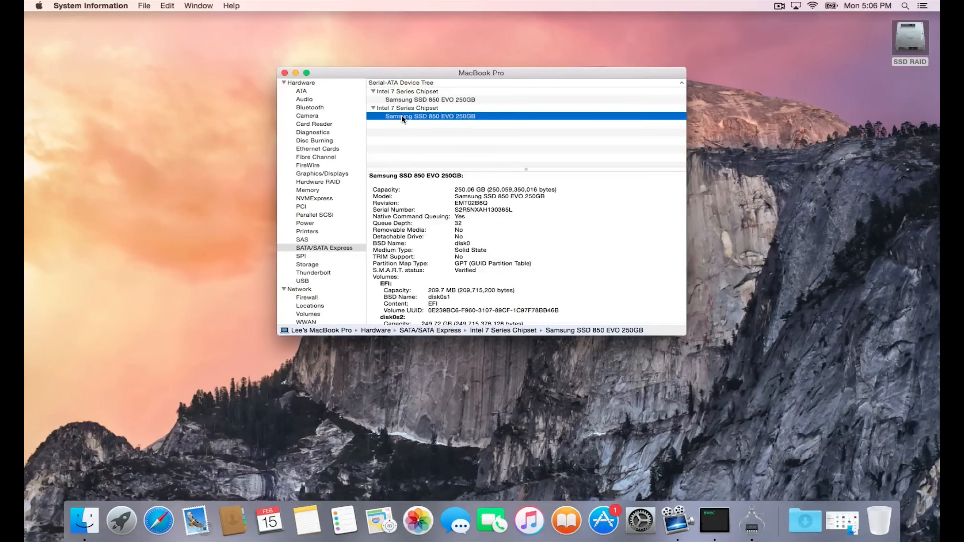
{"action": "scroll", "scroll_direction": "down", "scroll_amount": 3}
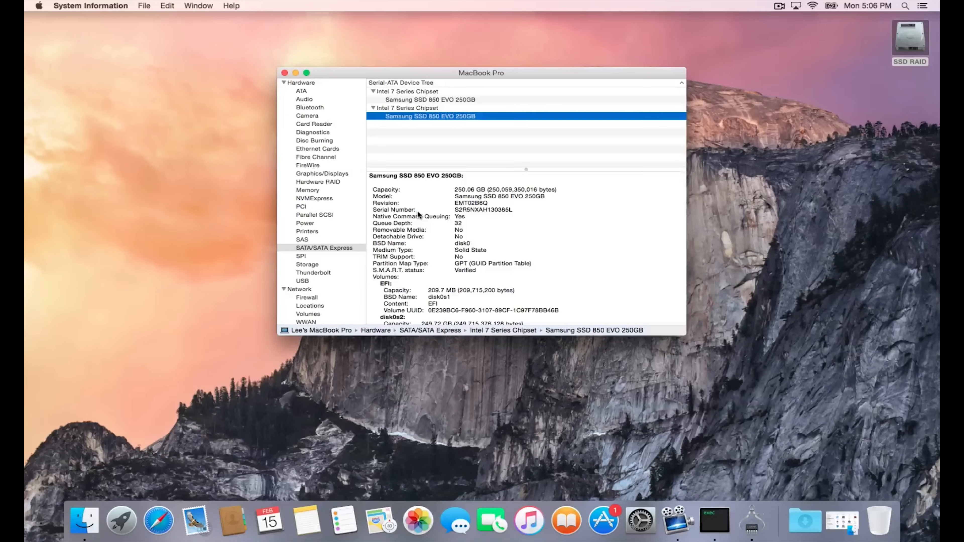
Step: Check the two 8 GB memory modules in the Memory section
{"action": "left_click", "coordinate": [307, 190]}
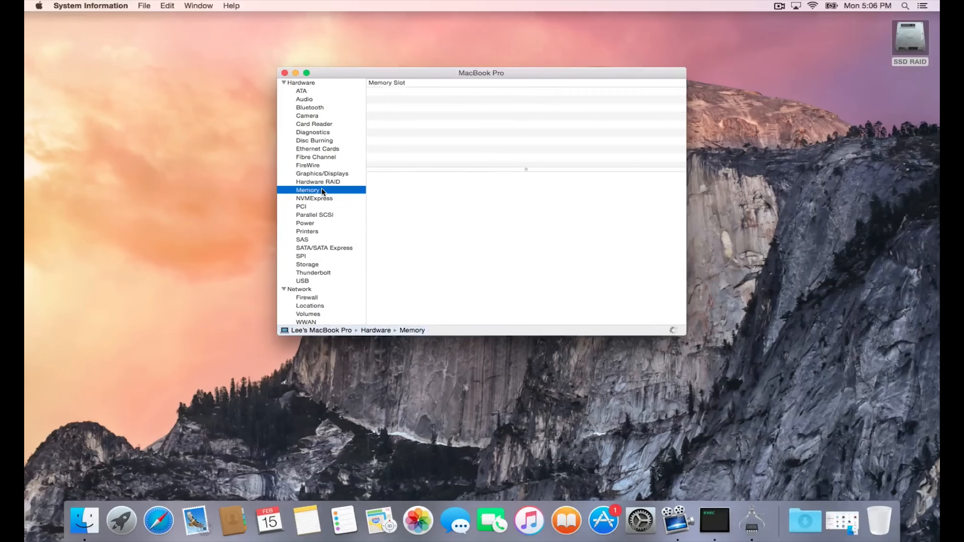
{"action": "left_click", "coordinate": [307, 189]}
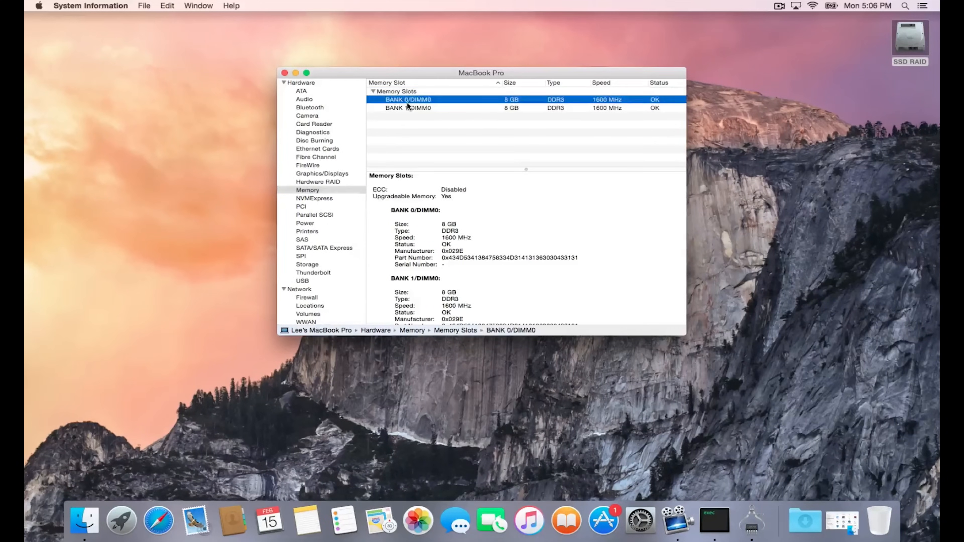
{"action": "left_click", "coordinate": [408, 108]}
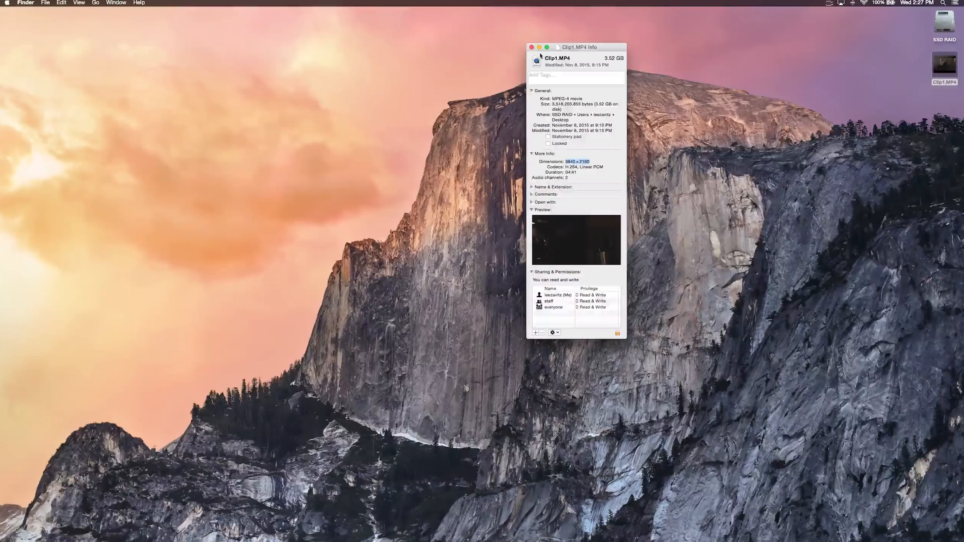
Step: Close the Clip1.MP4 Get Info window, leaving the desktop with SSD RAID and Clip1.MP4 icons
{"action": "left_click", "coordinate": [532, 47]}
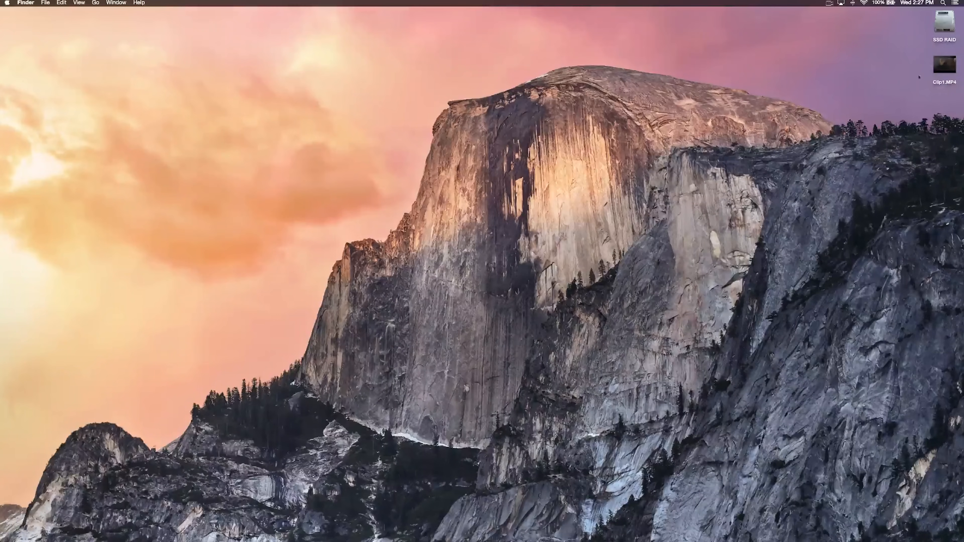
{"action": "right_click", "coordinate": [945, 64]}
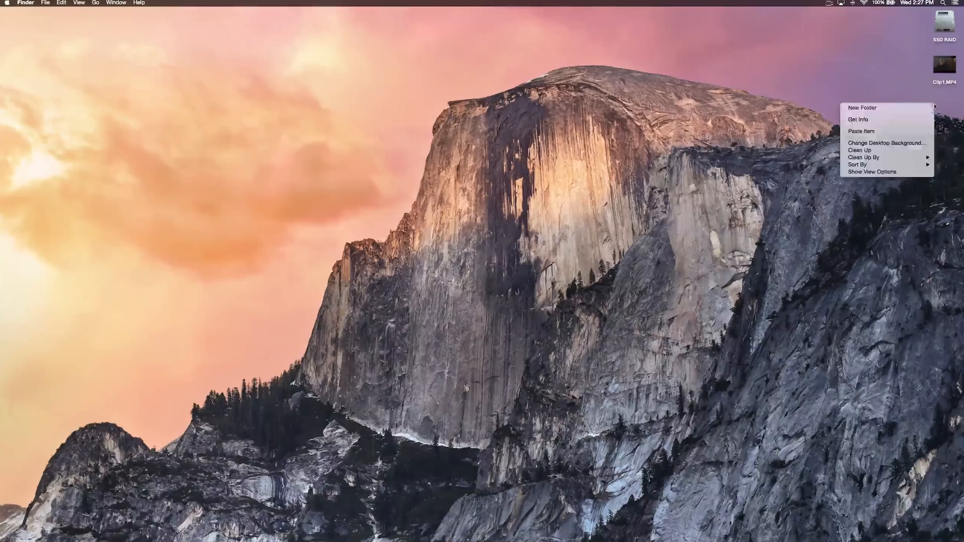
{"action": "left_click", "coordinate": [861, 131]}
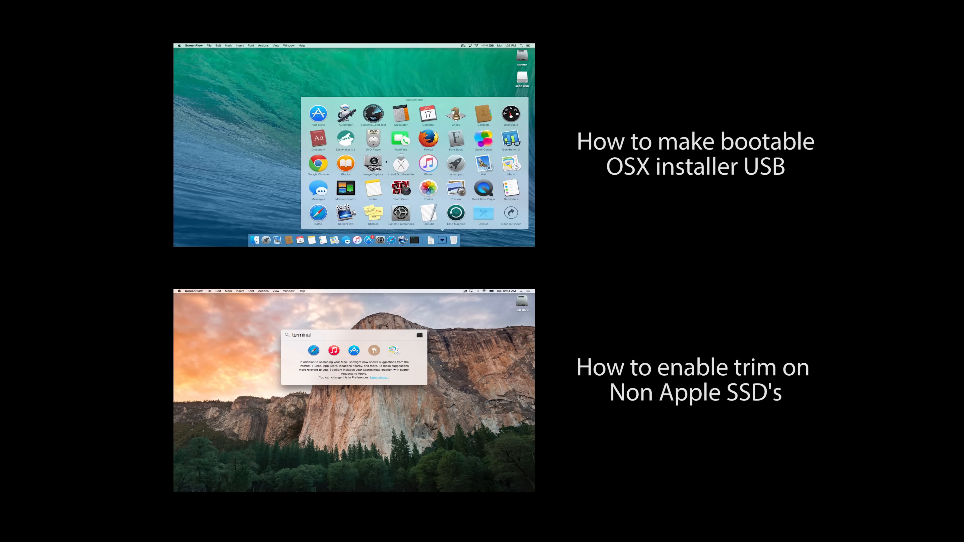
{"action": "key", "text": "Return"}
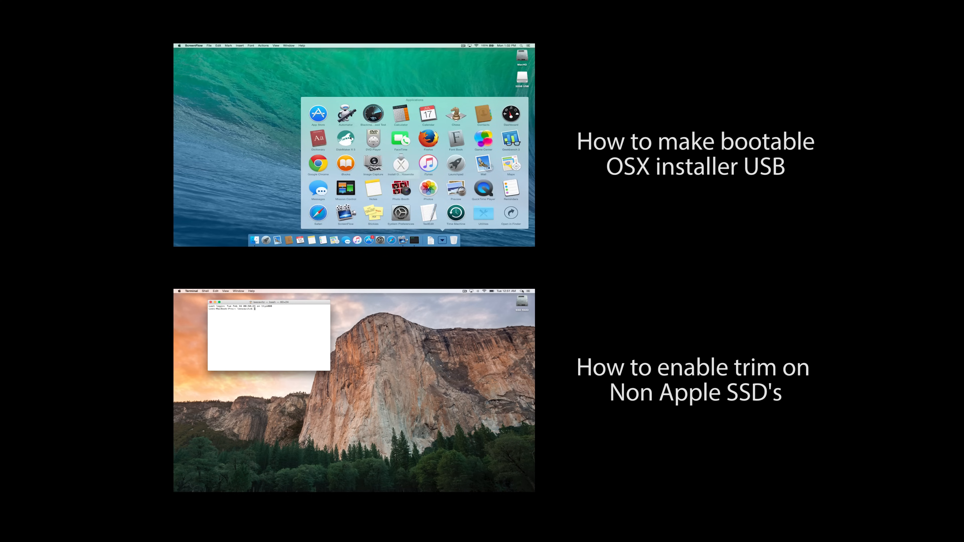